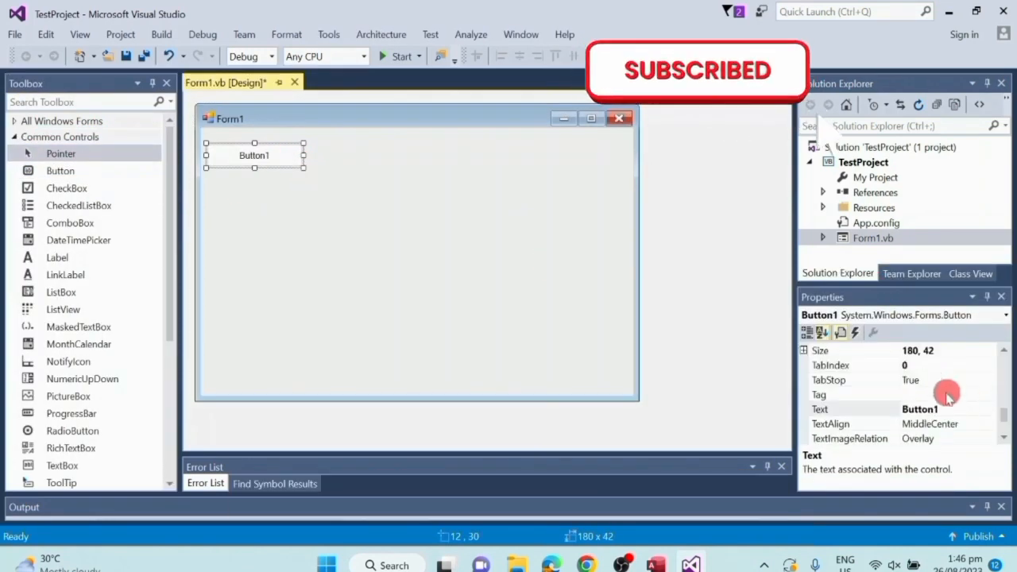
Caption Button1 'Load Records' and name the new DataGridView dtRecords
{"action": "type", "text": "Load Records"}
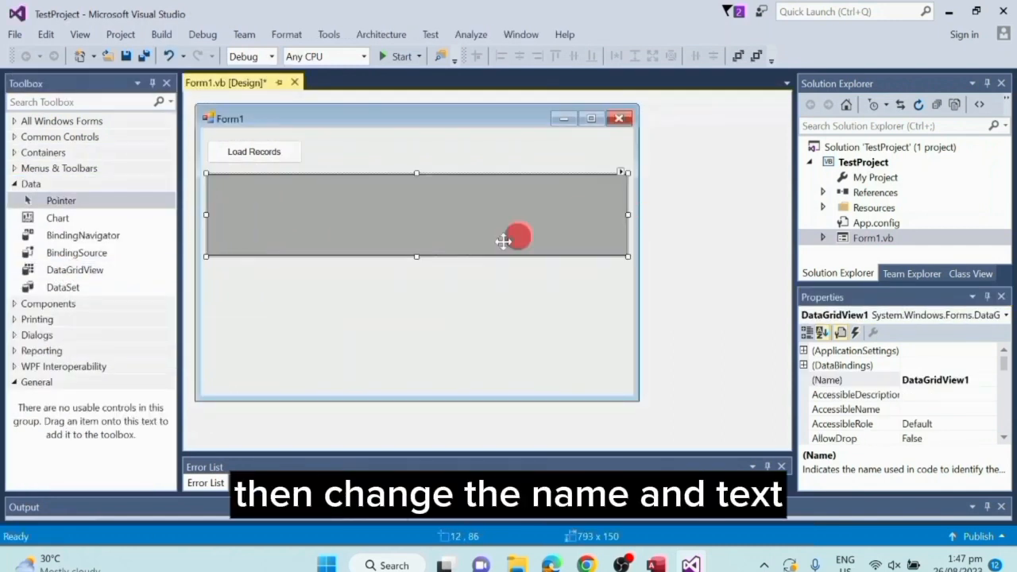
{"action": "left_click", "coordinate": [935, 380]}
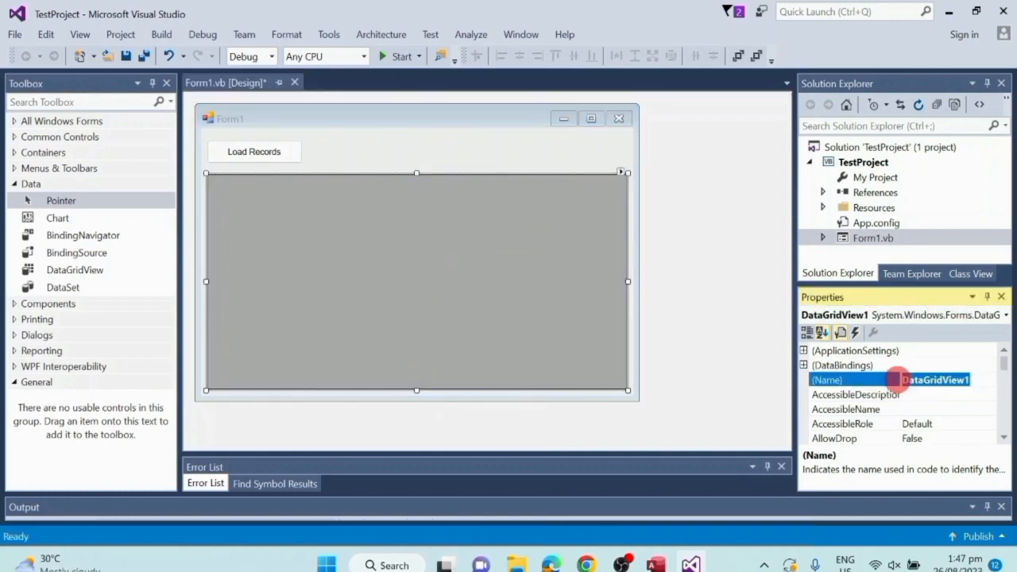
{"action": "type", "text": "dtRecords"}
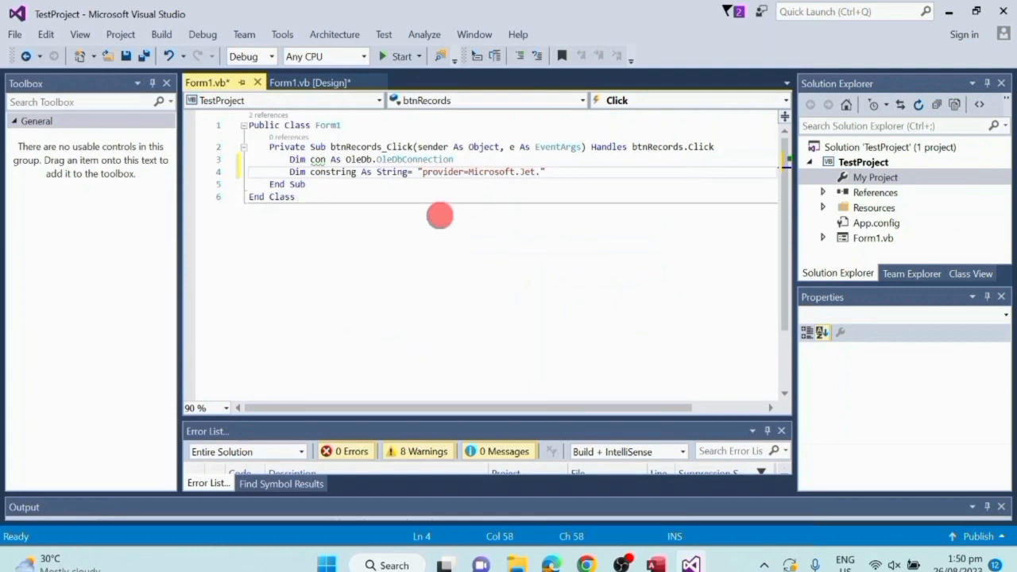
Write the Jet OLEDB 4.0 connection string for Student.mdb with Persist Security Info=false and password
{"action": "type", "text": "OLEDB.4.0;Data Source = C:\\Users\\raballa\\Student.mdb;"}
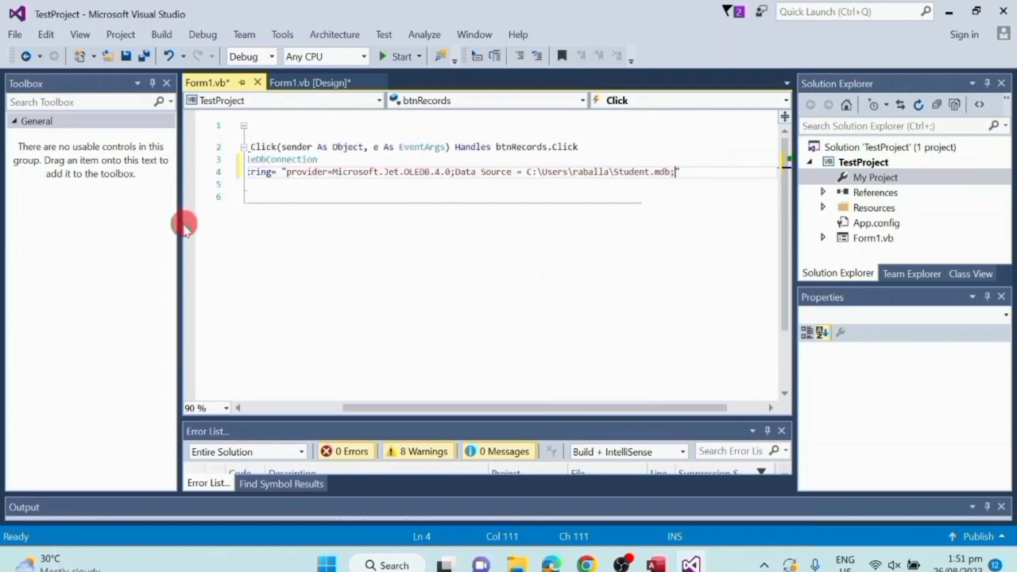
{"action": "type", "text": "persist Security Info=false\""}
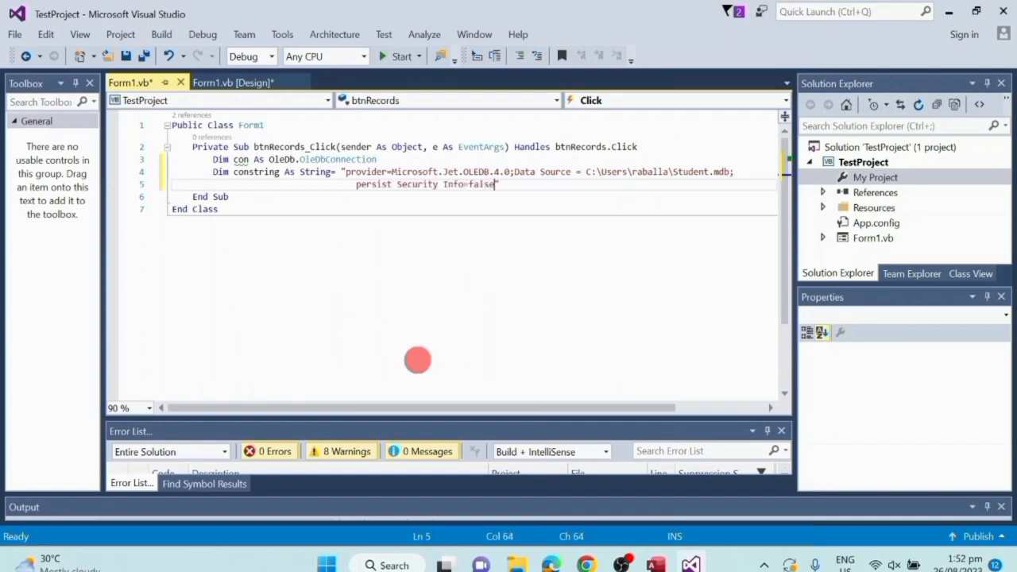
{"action": "type", "text": ";Jet OLEDB:Database Password=pass123"}
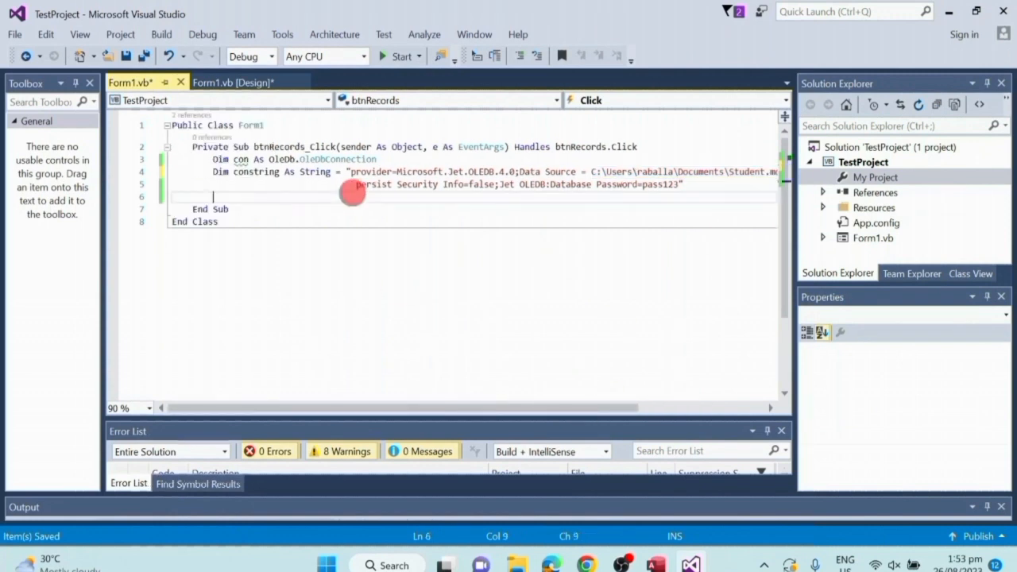
{"action": "type", "text": "con = New OleDb."}
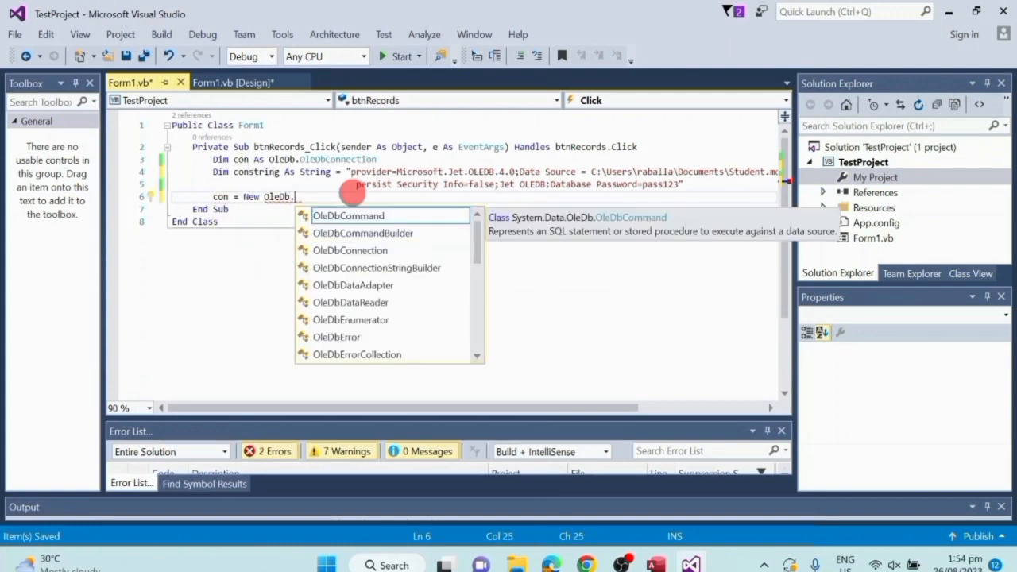
Create con from constring, open and close it, and add the SELECT id, firstname, mi, lastname query
{"action": "type", "text": "oledbco"}
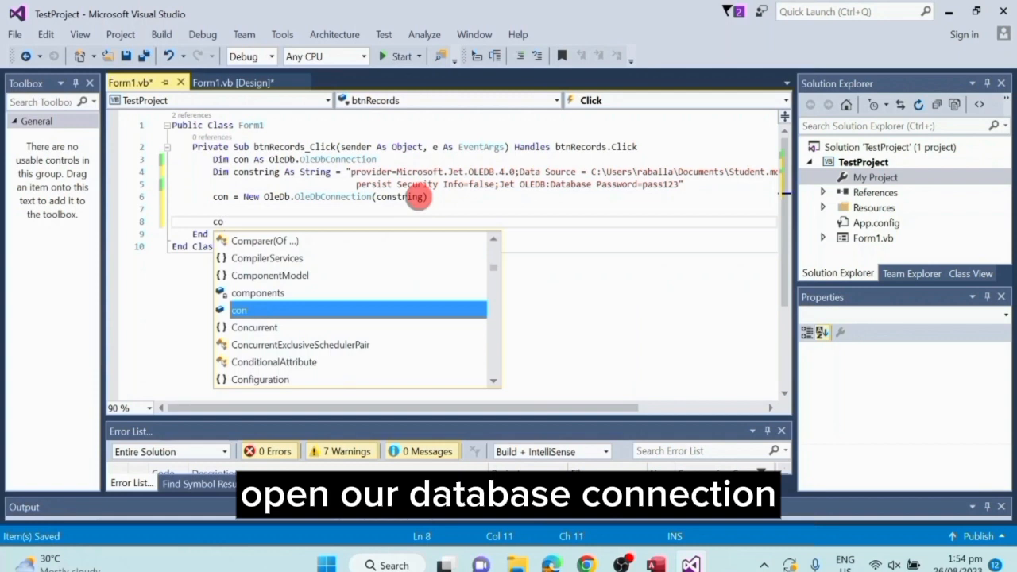
{"action": "type", "text": ".open("}
{"action": "type", "text": "Dim"}
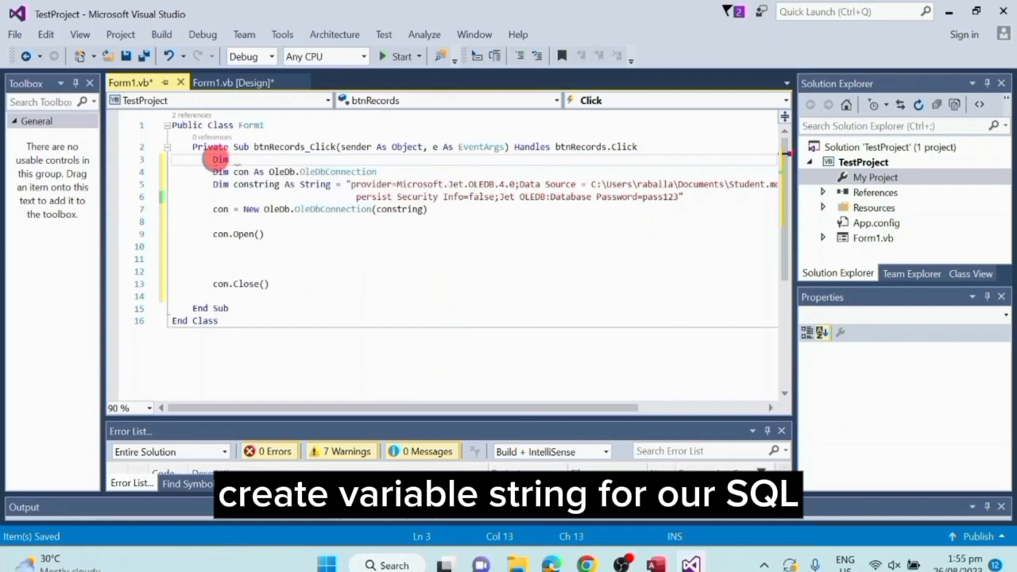
{"action": "type", "text": "sql As String = \""}
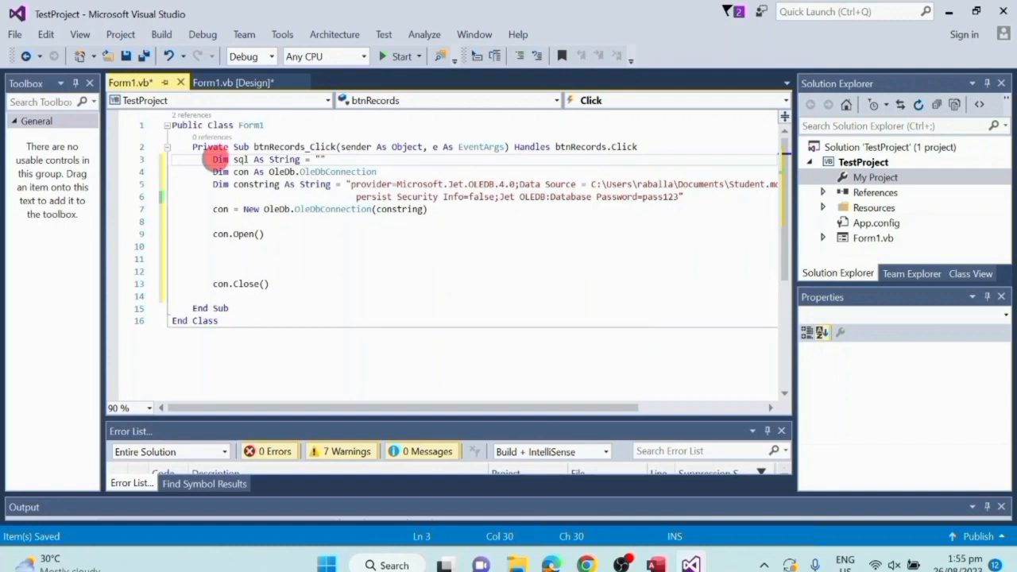
{"action": "type", "text": "SELECT"}
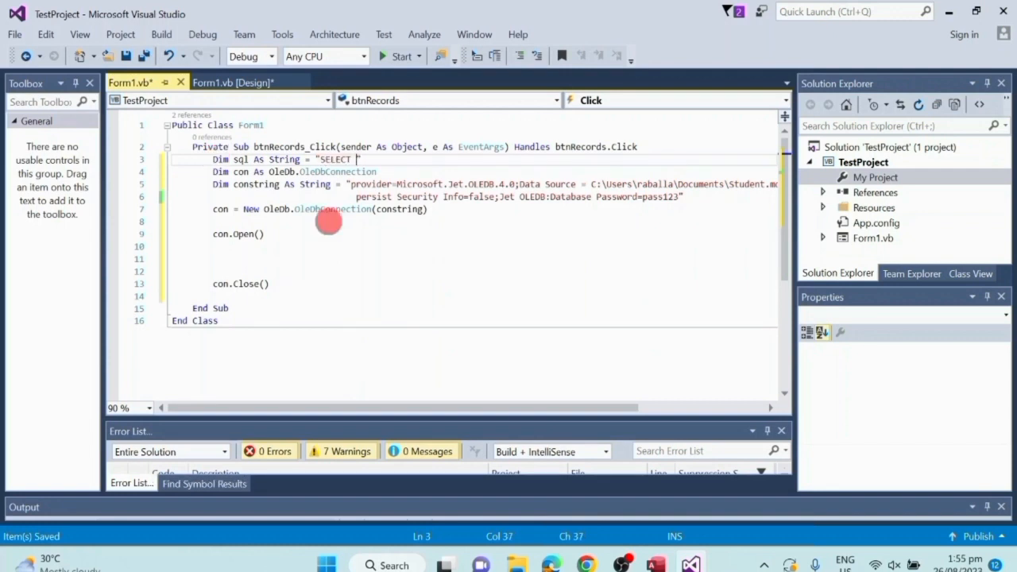
{"action": "type", "text": "id, firstname, mi, lastname, age, sex FROM tblstudents"}
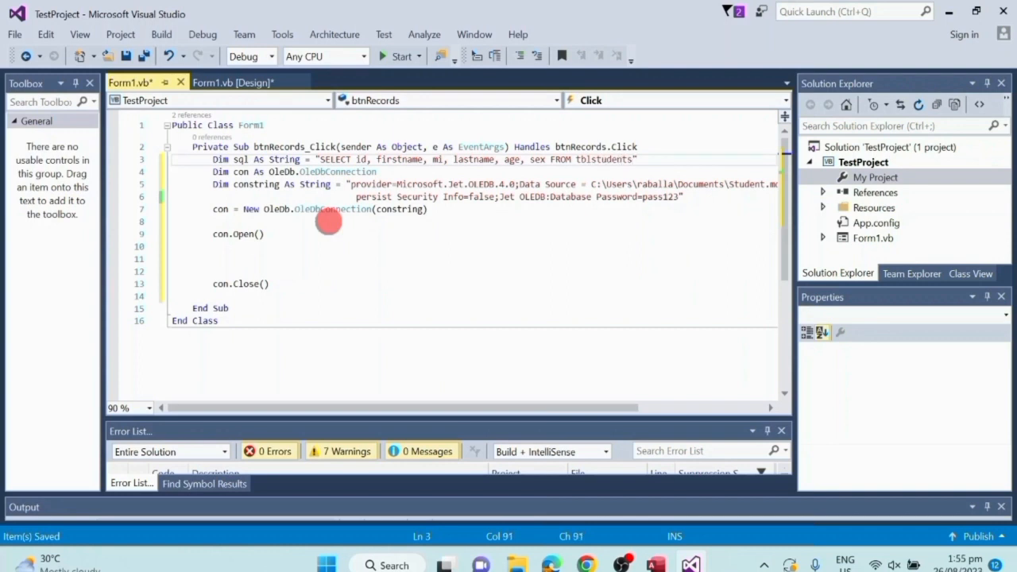
{"action": "type", "text": "Dim cmd As New OleDb.OleDbCommand"}
{"action": "type", "text": "Dim dt As New DataTable"}
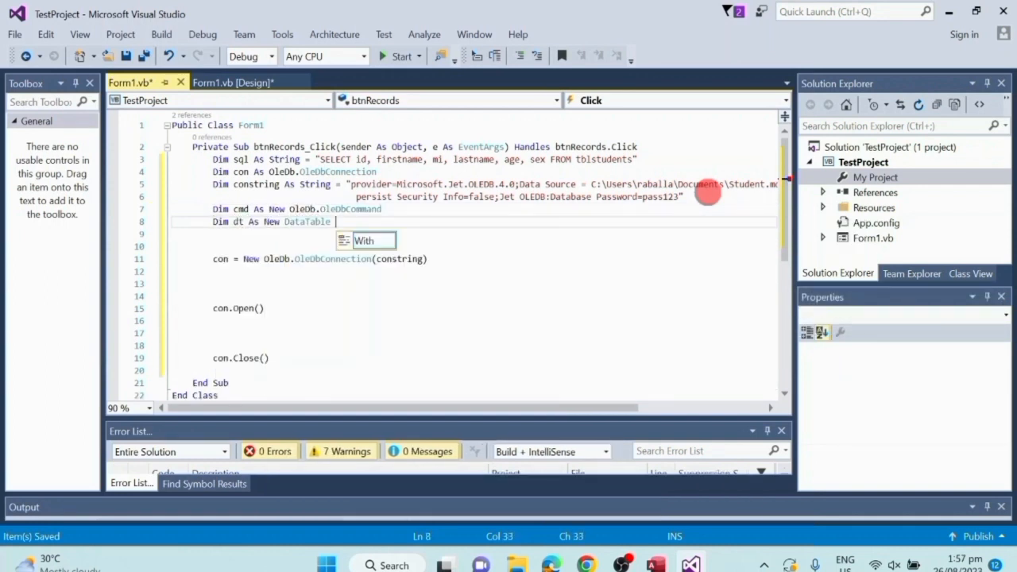
Declare the OleDbDataAdapter, build cmd from sql and con, and fill dt with da.Fill
{"action": "type", "text": "Dim da As New OleDb.OleDbDataAdapter"}
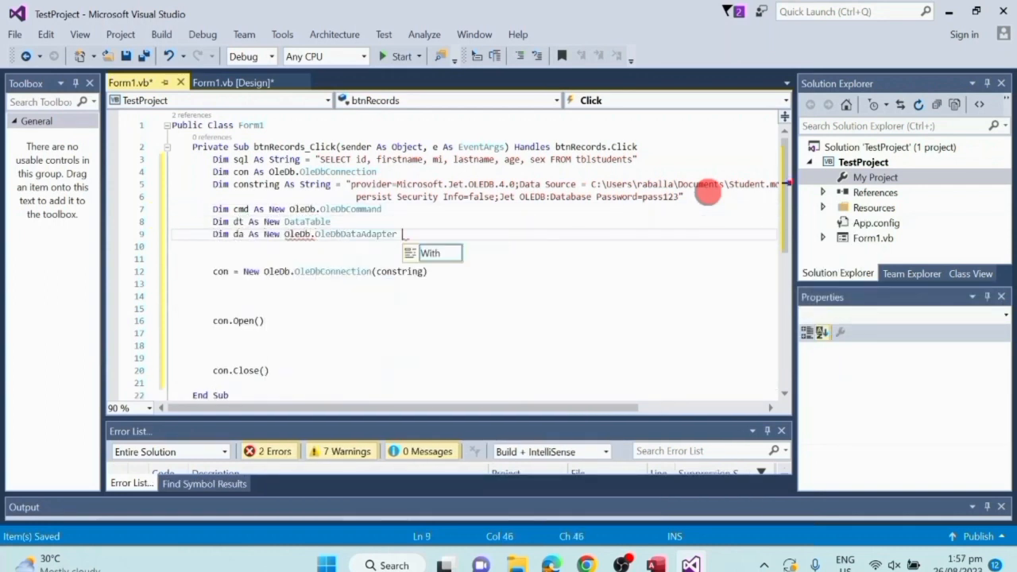
{"action": "type", "text": "cmd.Connection = con"}
{"action": "left_click", "coordinate": [474, 296]}
{"action": "type", "text": "cmd = New oledb"}
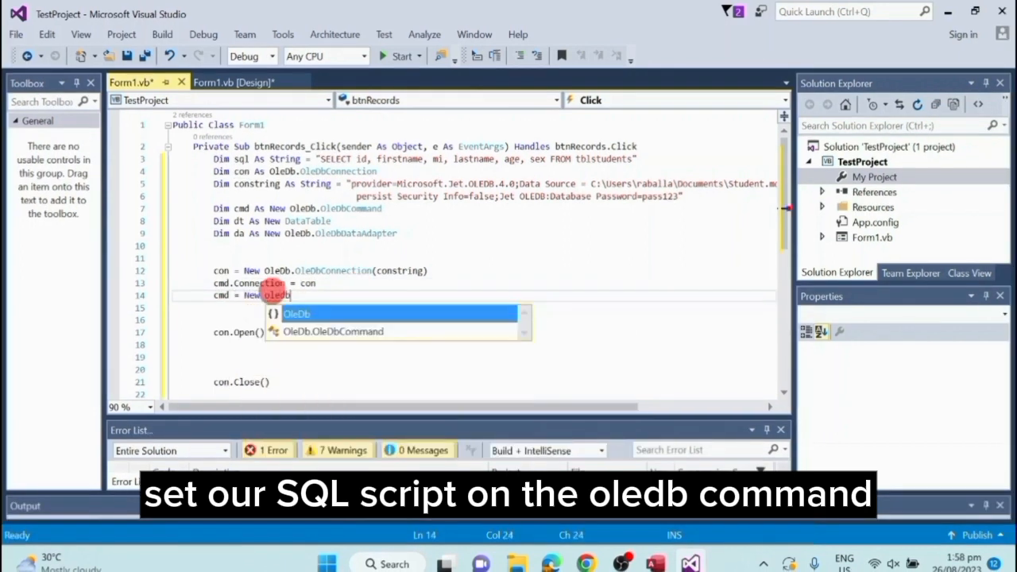
{"action": "type", "text": ".OleDbCommand ("}
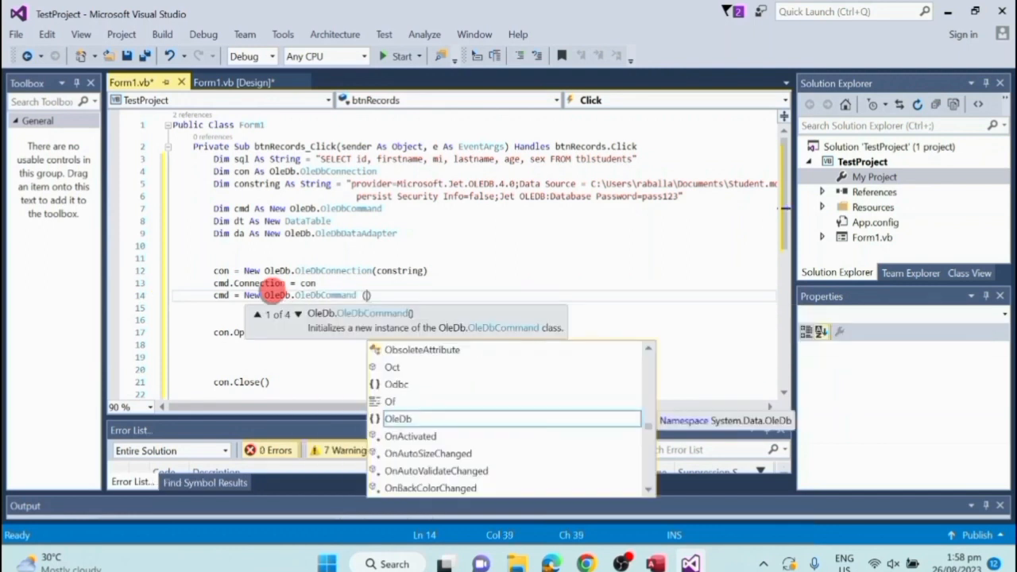
{"action": "type", "text": "sql,"}
{"action": "left_click", "coordinate": [493, 307]}
{"action": "type", "text": "da.SelectCommand = cm"}
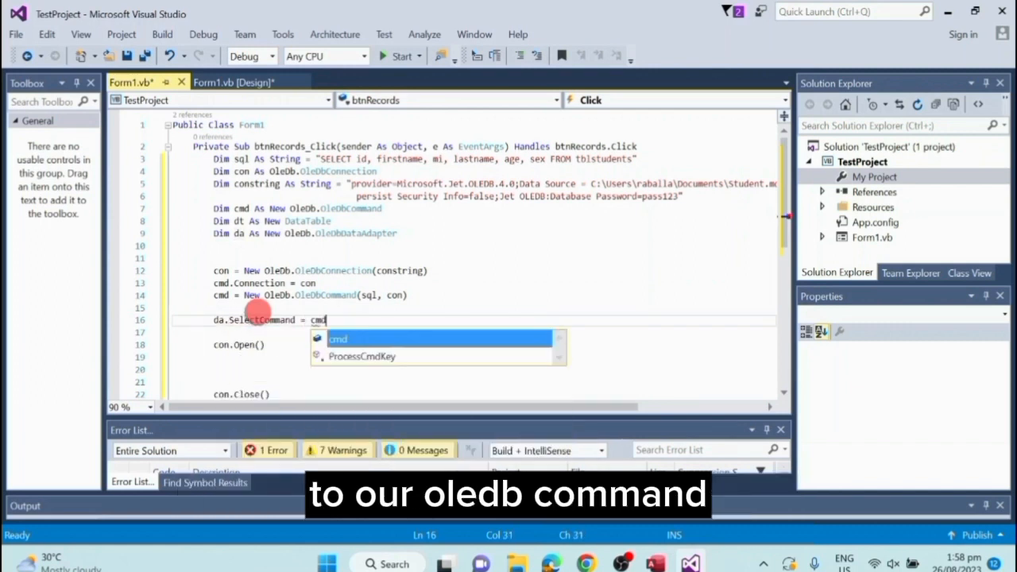
{"action": "type", "text": "da.fi"}
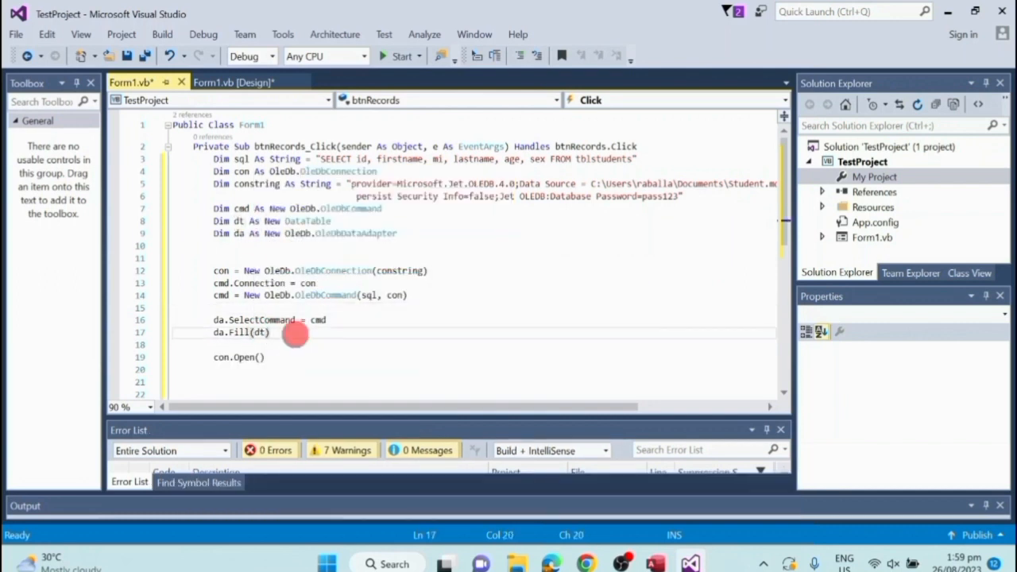
Set dtRecords.DataSource = dt, tidy the code lines, and return to Form1 design view
{"action": "left_click", "coordinate": [232, 82]}
{"action": "type", "text": "dtRecords.DataSource = dt"}
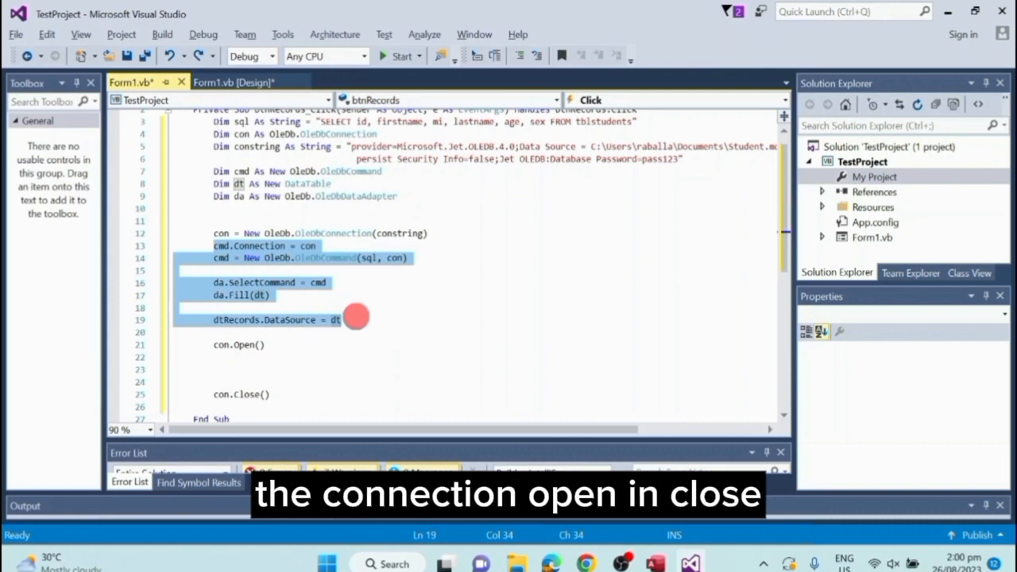
{"action": "key", "text": "Delete"}
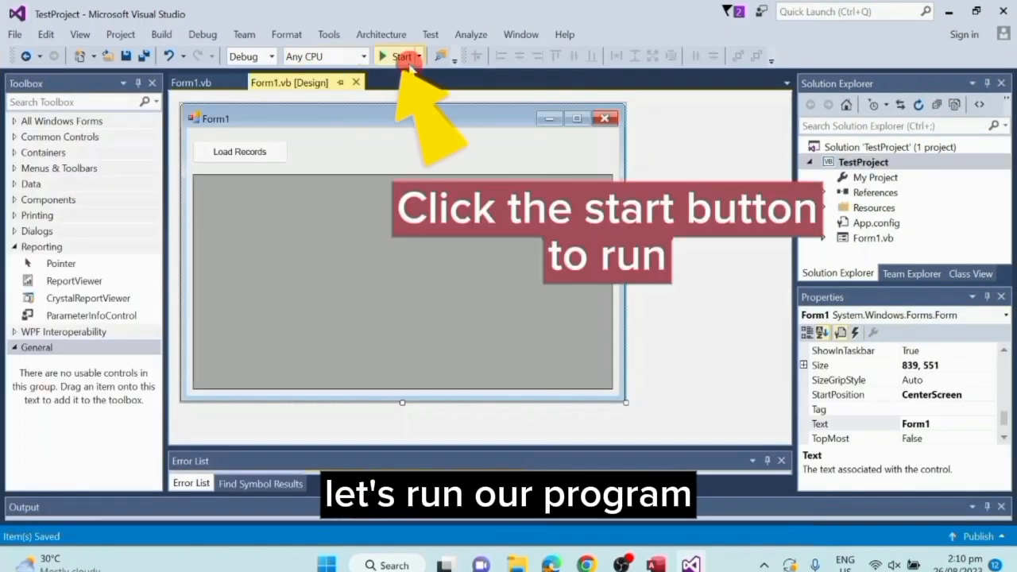
Run the project and use Load Records to show six student records in the grid
{"action": "left_click", "coordinate": [397, 57]}
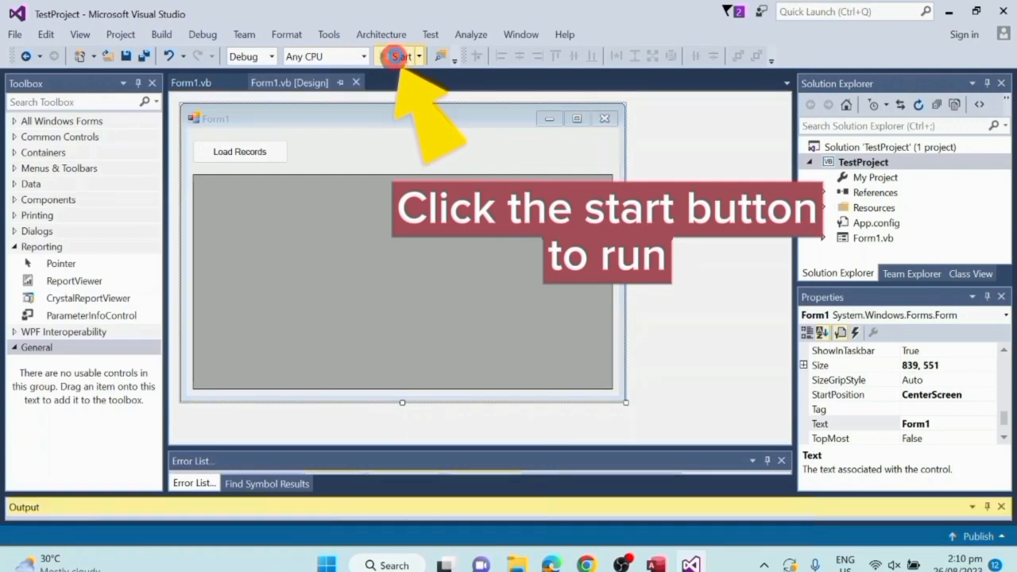
{"action": "left_click", "coordinate": [400, 56]}
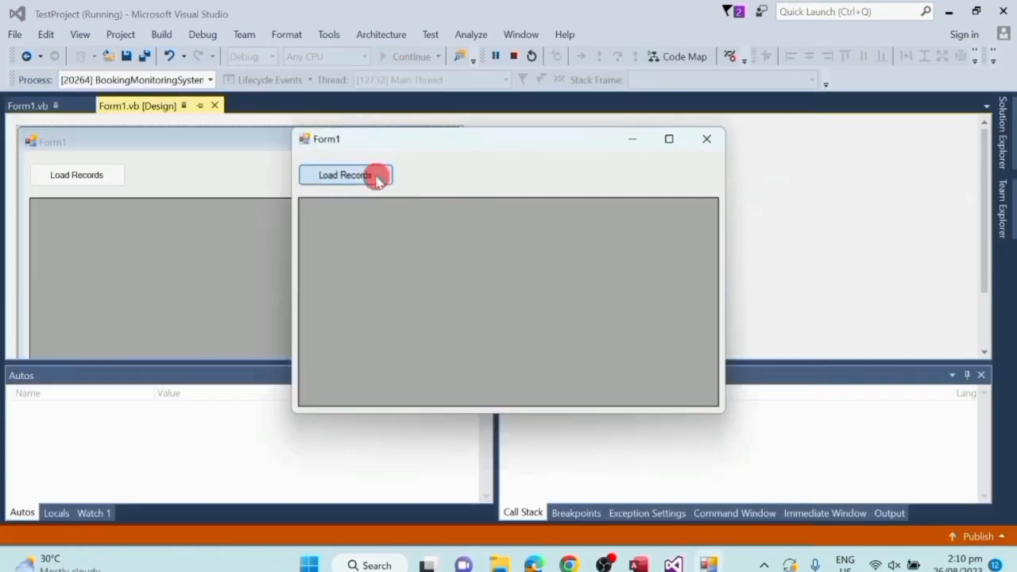
{"action": "left_click", "coordinate": [345, 175]}
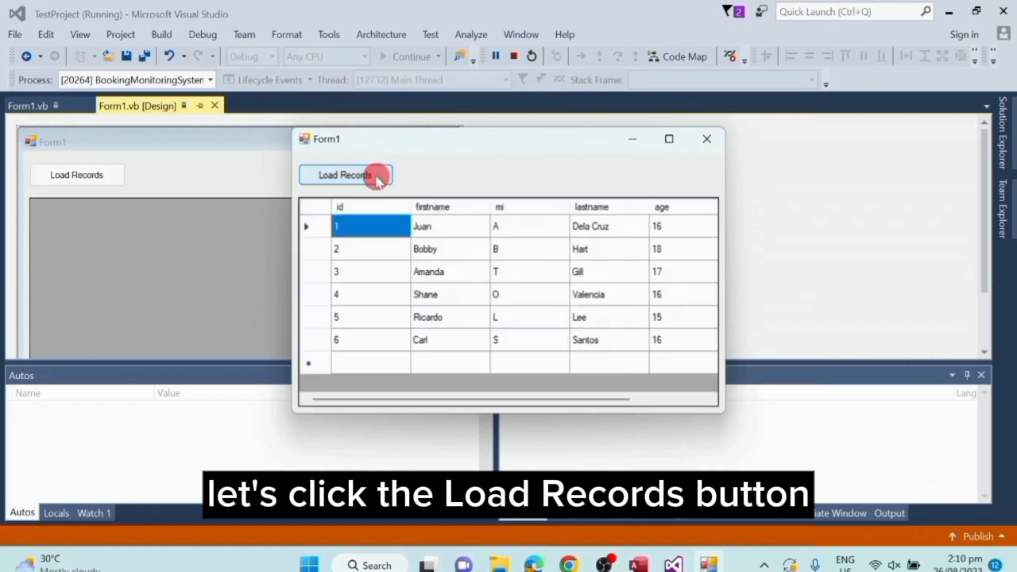
{"action": "left_click", "coordinate": [345, 175]}
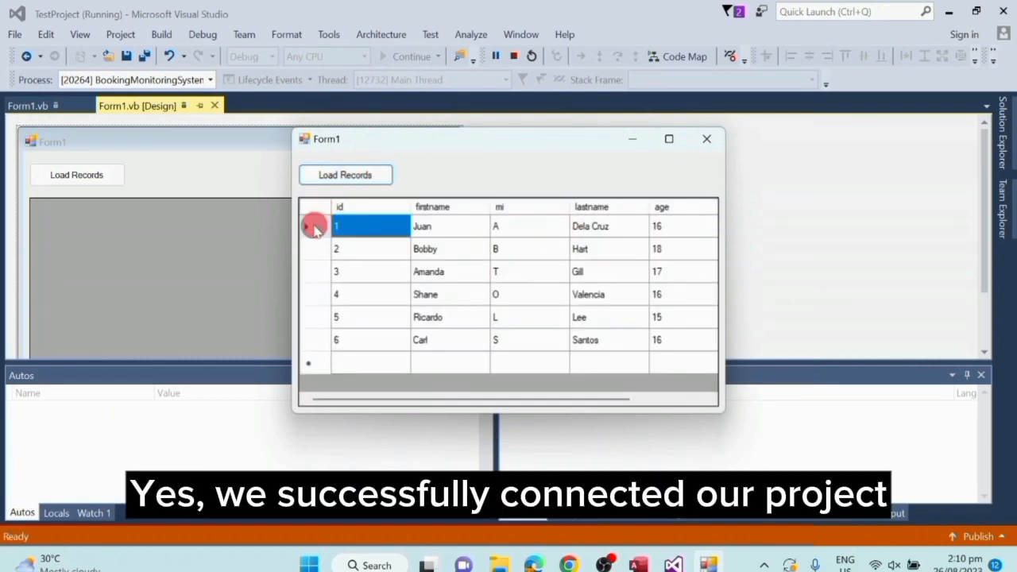